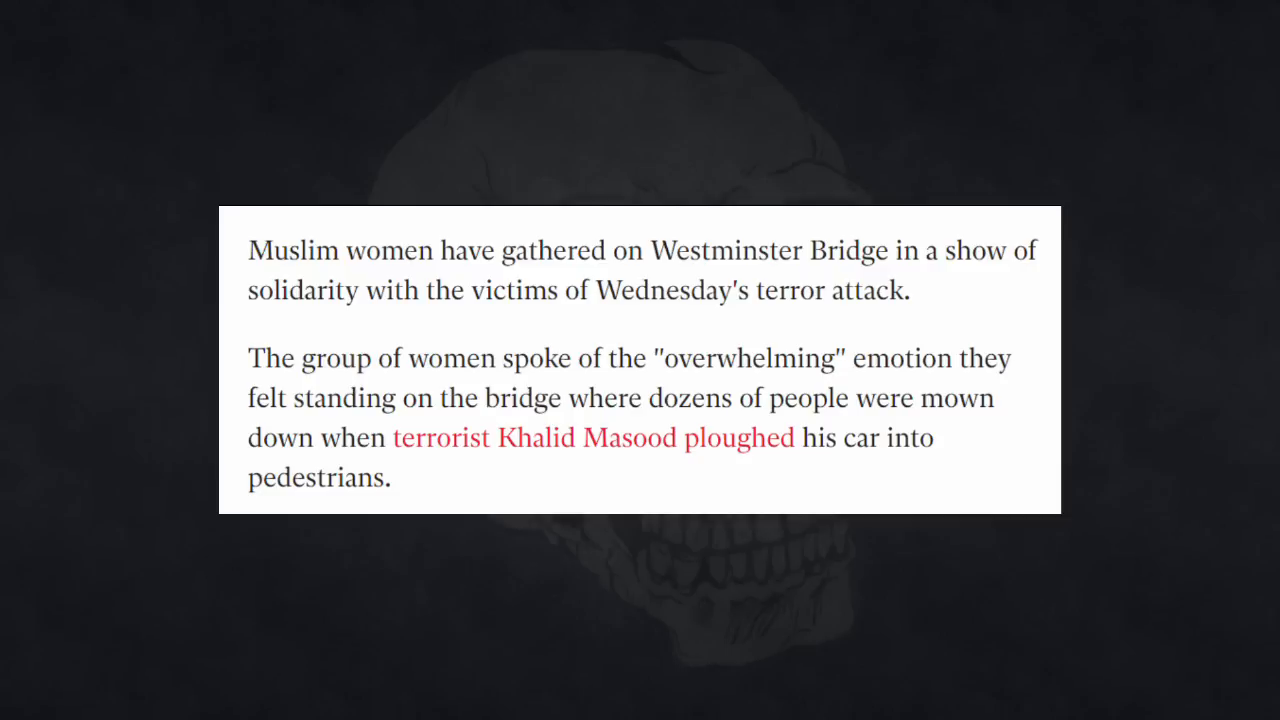
{"action": "scroll", "scroll_direction": "down", "scroll_amount": 3}
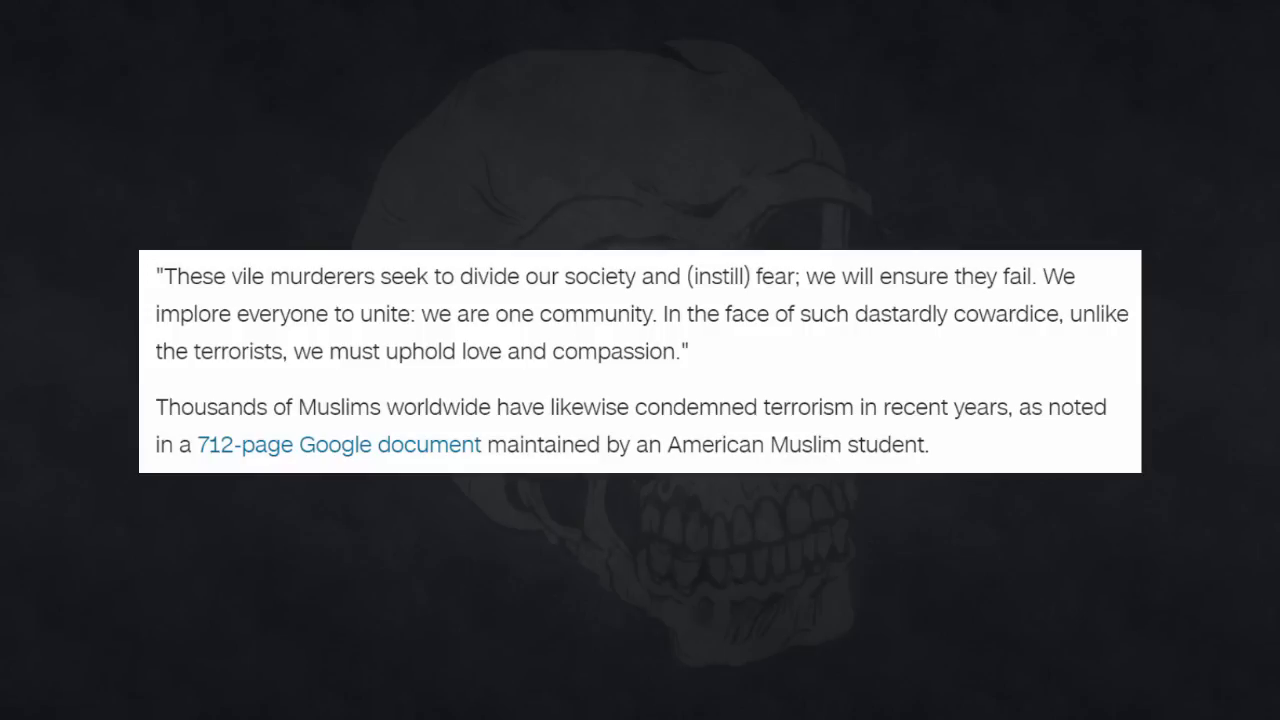
{"action": "left_click", "coordinate": [338, 444]}
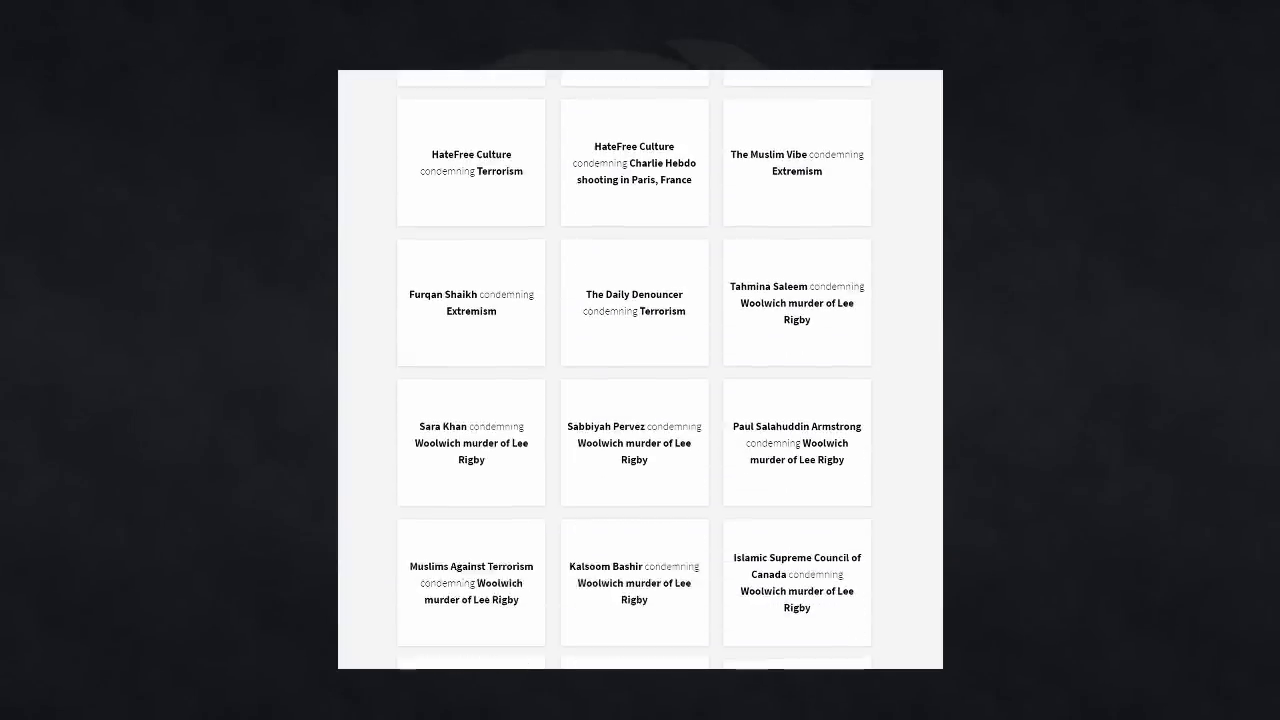
{"action": "scroll", "scroll_direction": "down", "scroll_amount": 3}
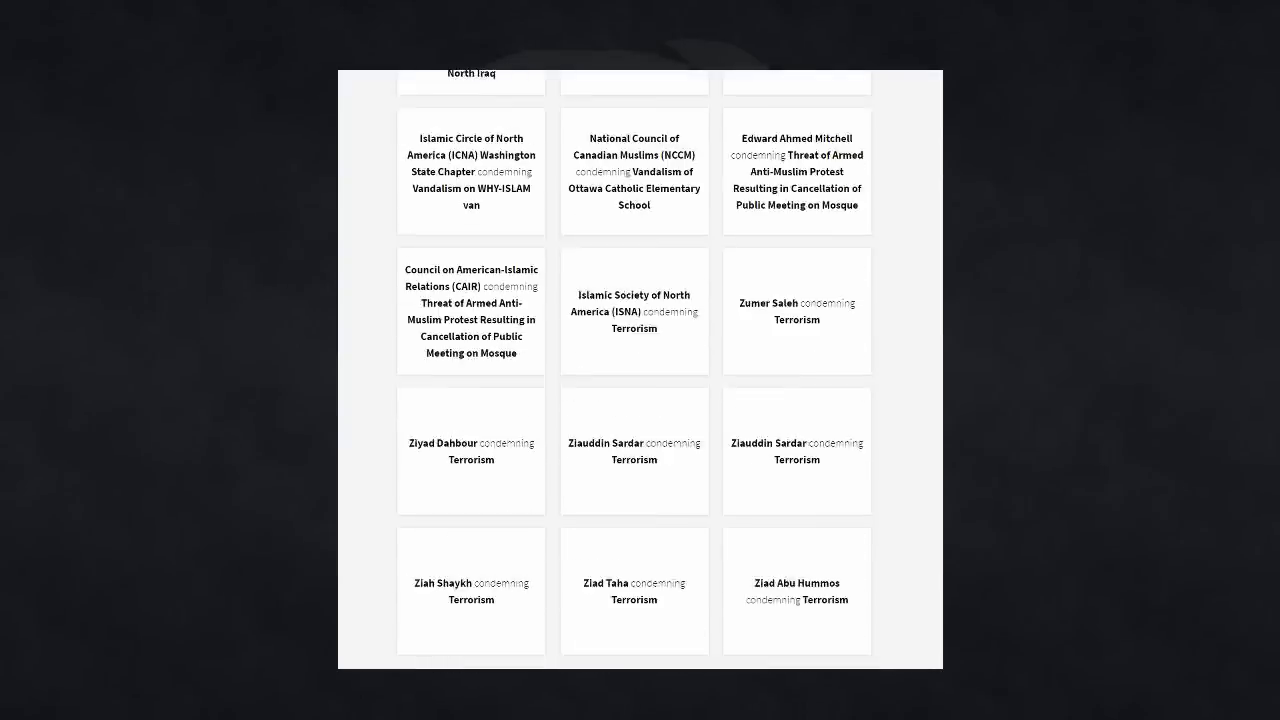